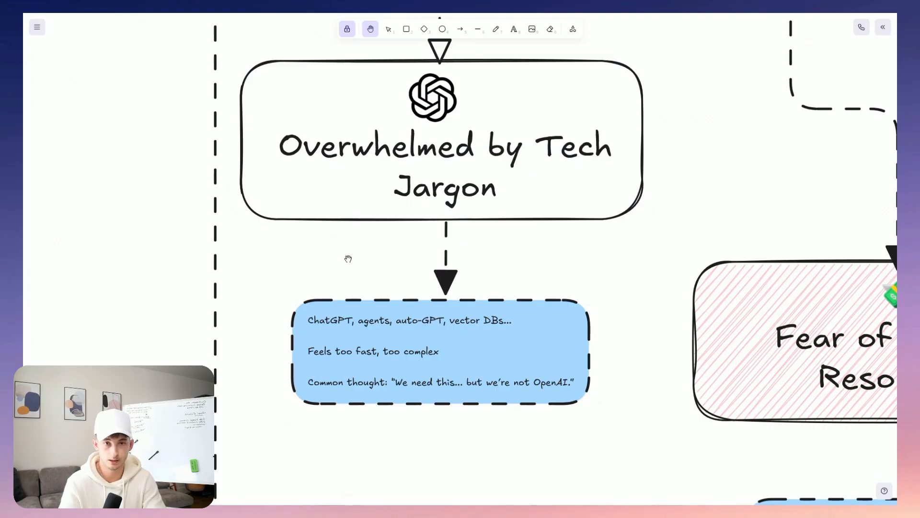
{"action": "mouse_move", "coordinate": [347, 269]}
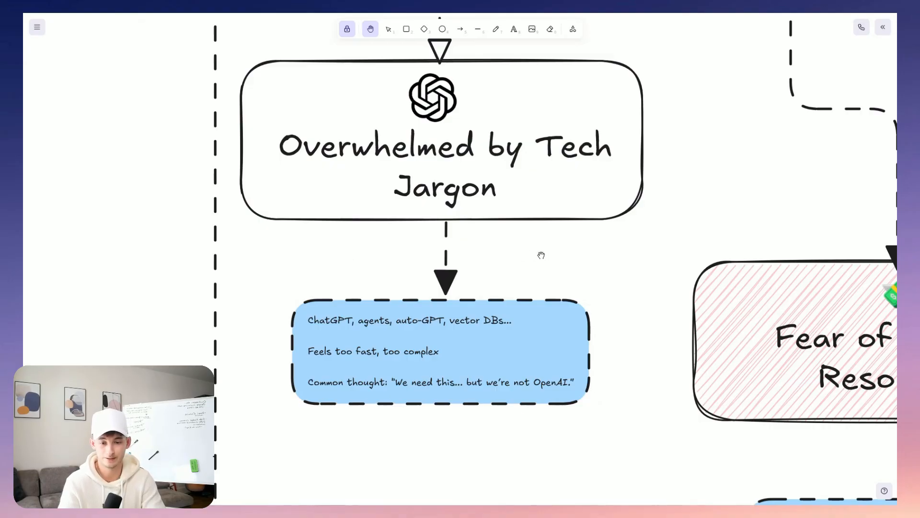
{"action": "mouse_move", "coordinate": [546, 264]}
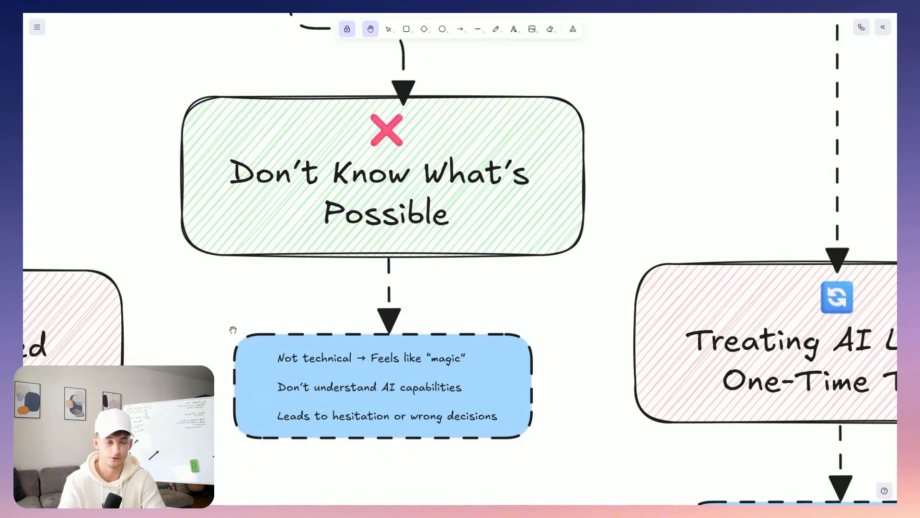
{"action": "mouse_move", "coordinate": [615, 415]}
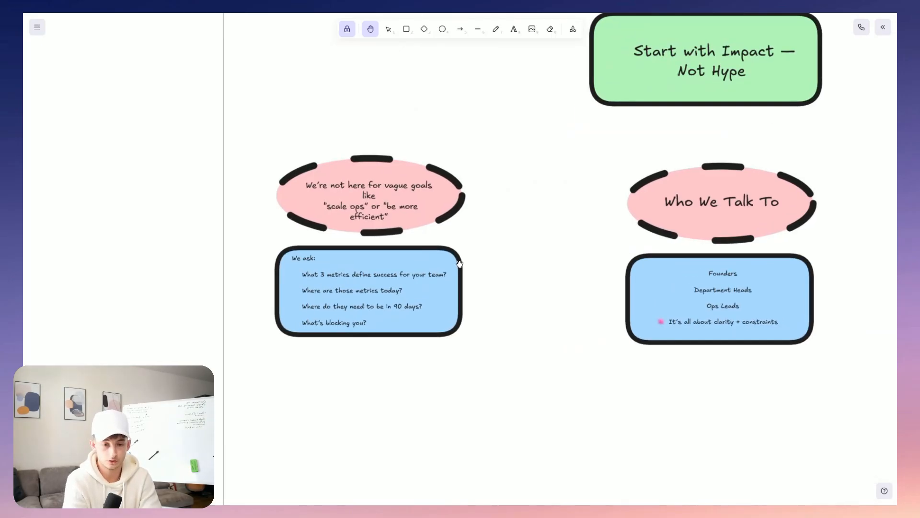
{"action": "mouse_move", "coordinate": [546, 277]}
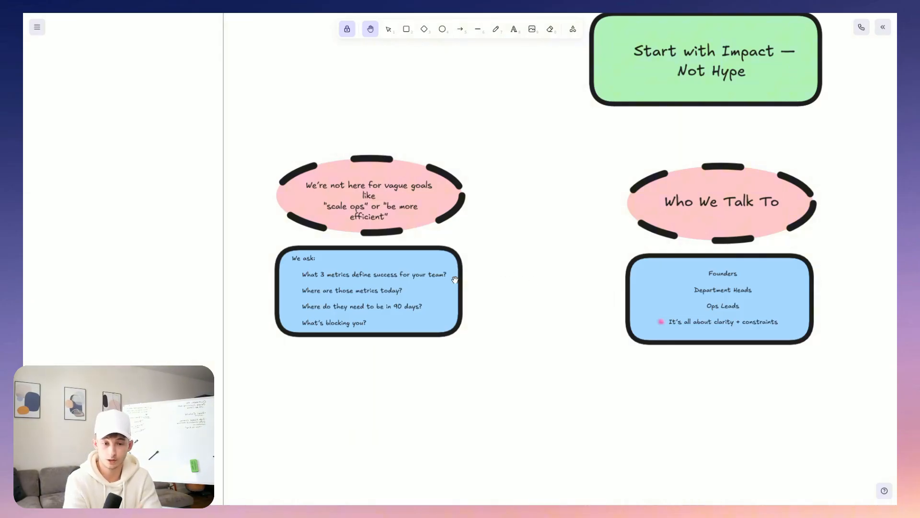
{"action": "mouse_move", "coordinate": [388, 285]}
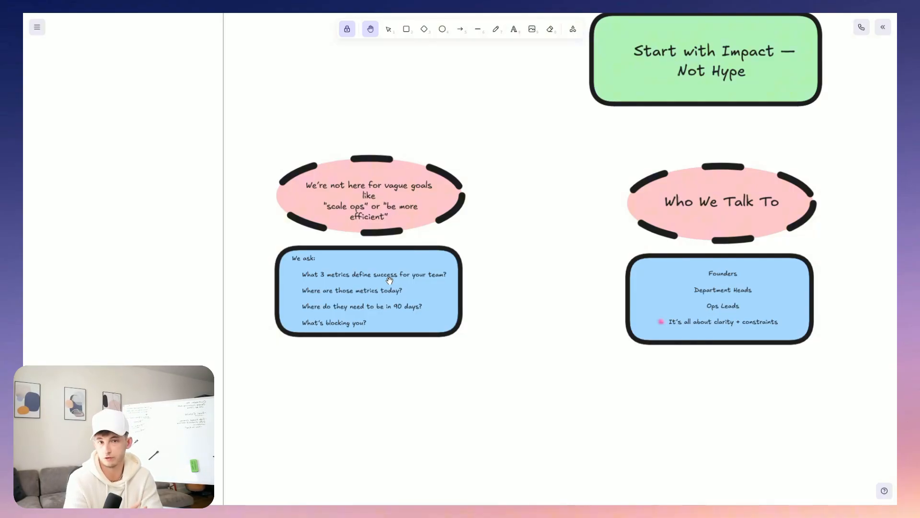
Select the 'We ask' question list and 'Who We Talk To' heading, then return to the hand tool.
{"action": "left_click", "coordinate": [388, 29]}
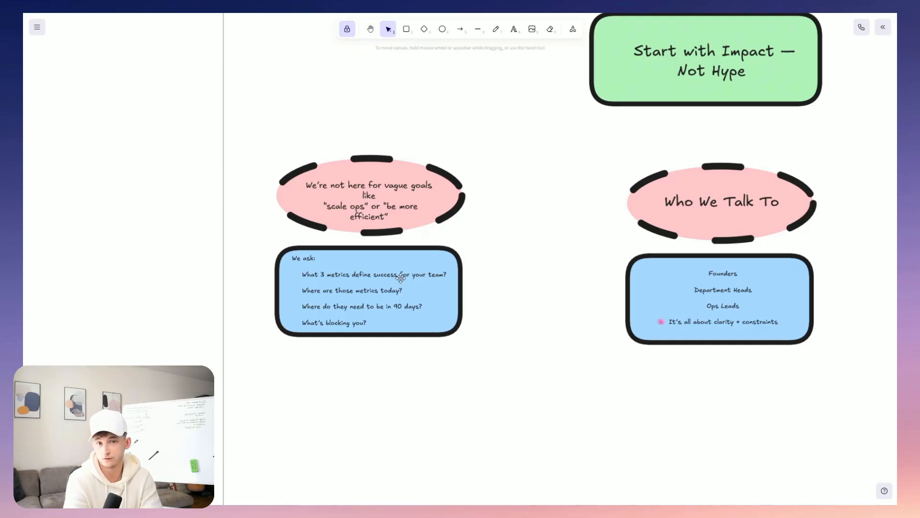
{"action": "left_click", "coordinate": [368, 292]}
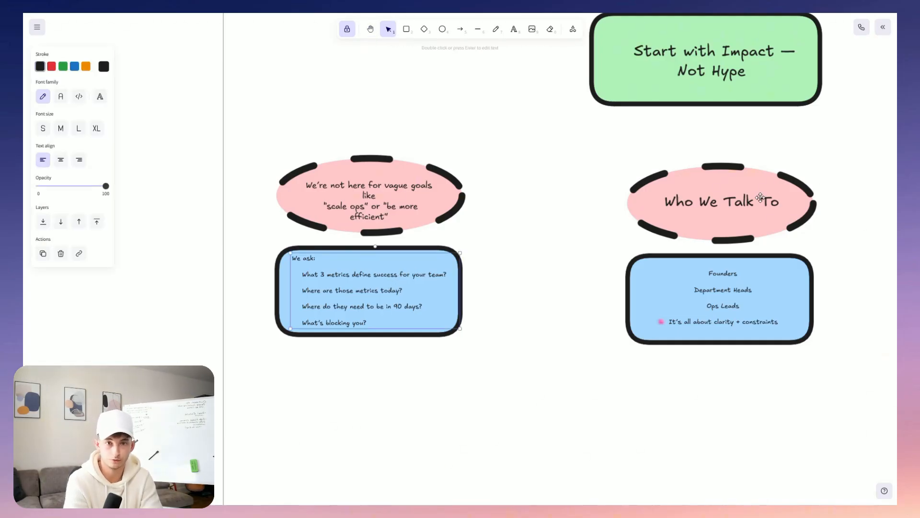
{"action": "left_click", "coordinate": [722, 201]}
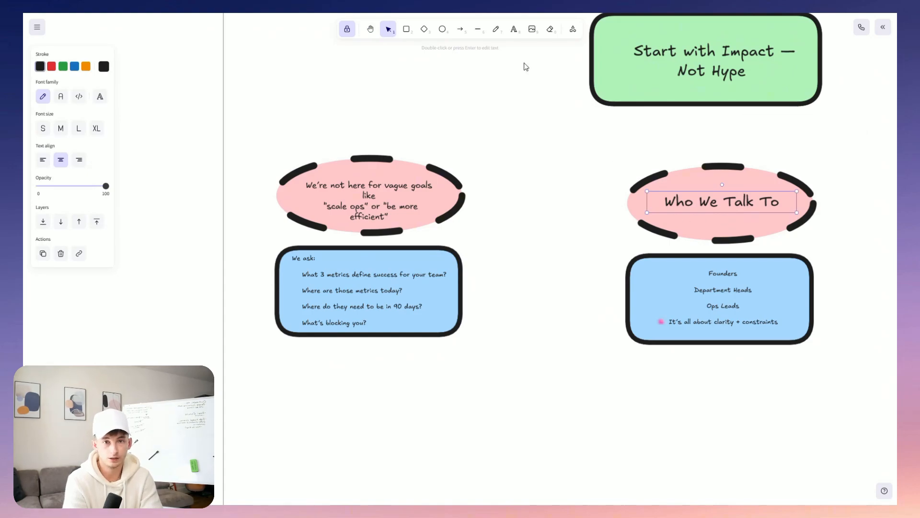
{"action": "left_click", "coordinate": [371, 29]}
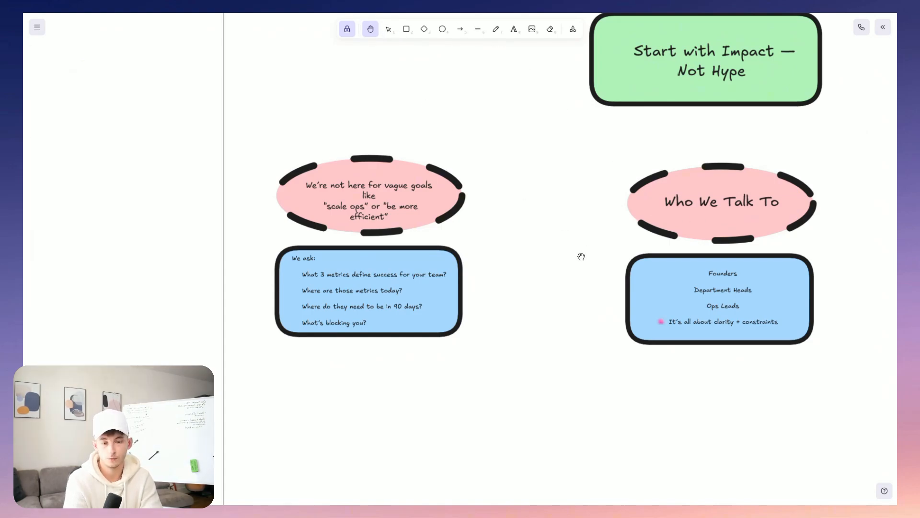
{"action": "mouse_move", "coordinate": [572, 238]}
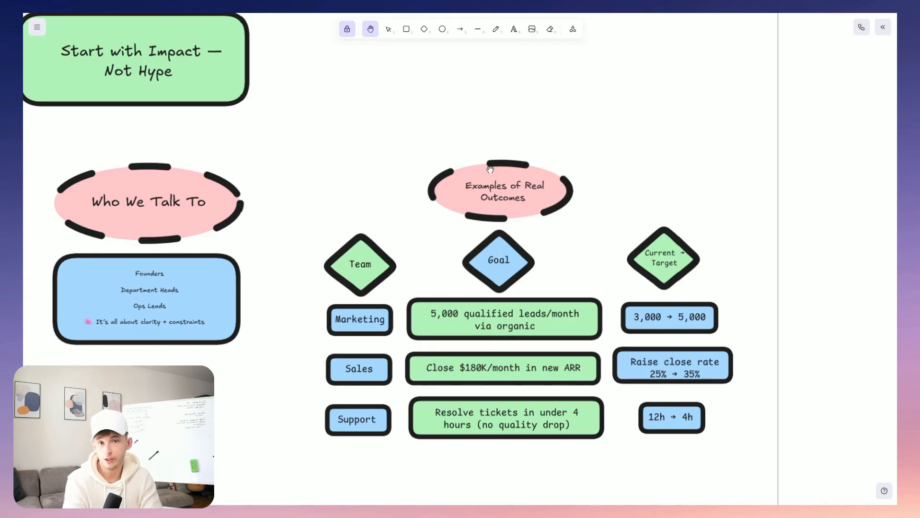
{"action": "mouse_move", "coordinate": [487, 168]}
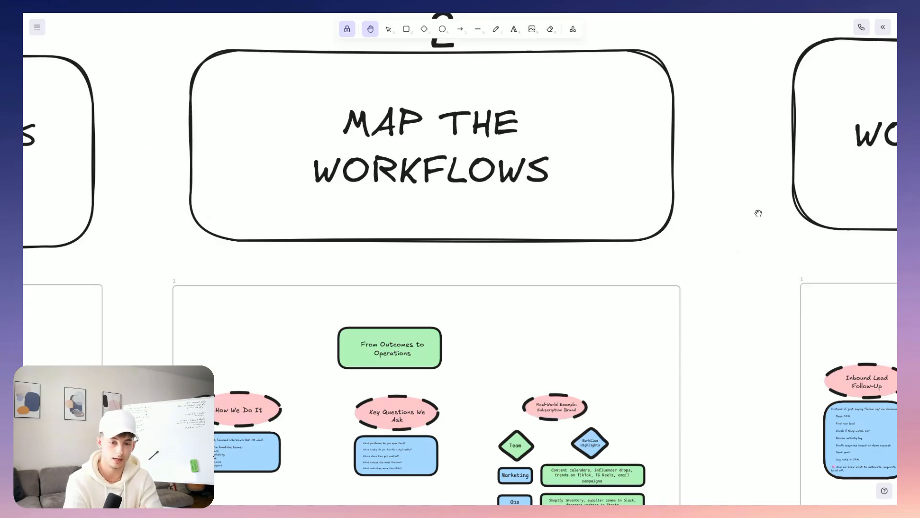
{"action": "mouse_move", "coordinate": [359, 367]}
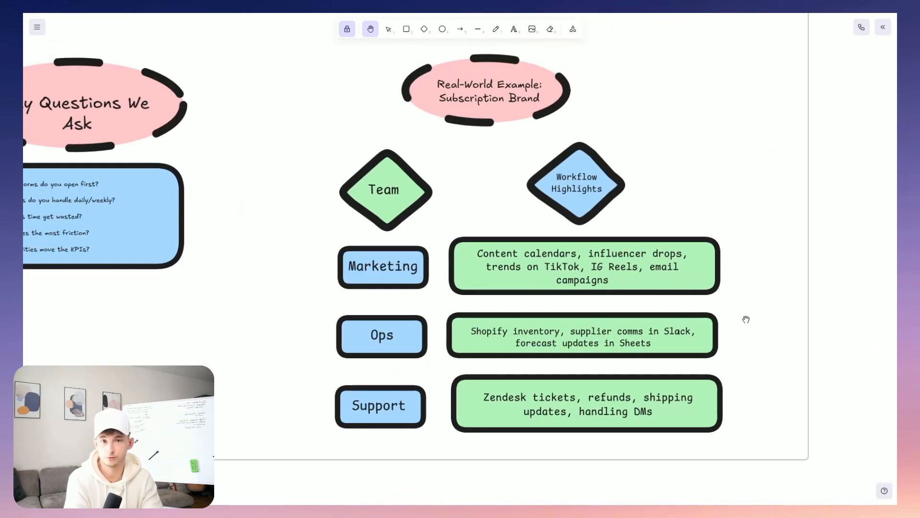
{"action": "scroll", "scroll_direction": "down", "scroll_amount": 3}
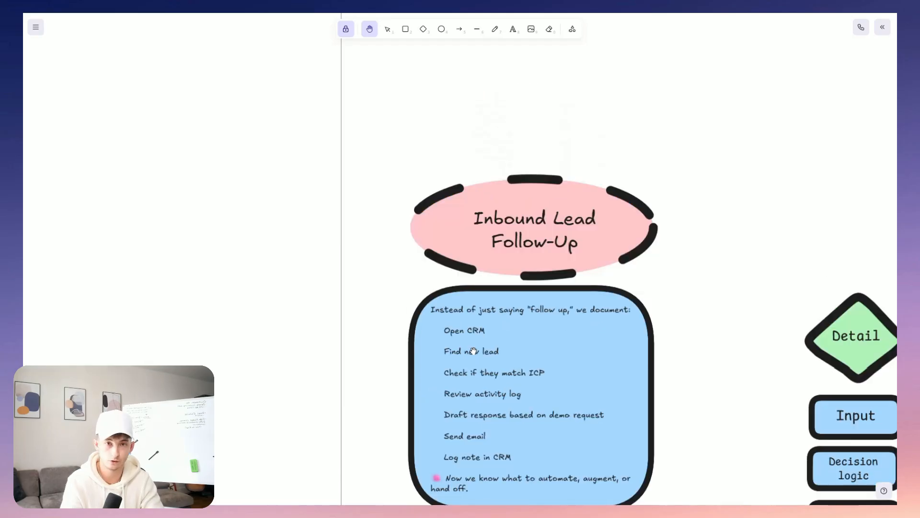
Scroll the board from the Marketing Performance Report card toward The Evaluation Criteria.
{"action": "scroll", "scroll_direction": "down", "scroll_amount": 3}
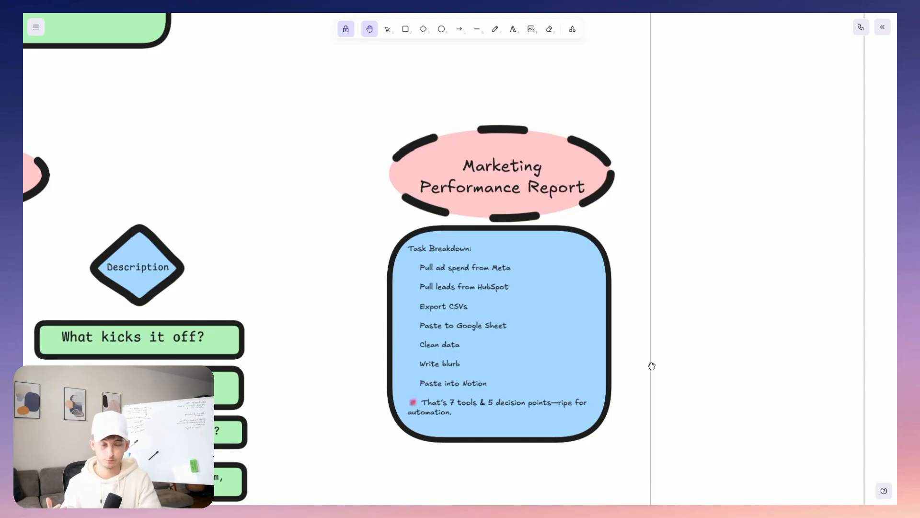
{"action": "mouse_move", "coordinate": [737, 226]}
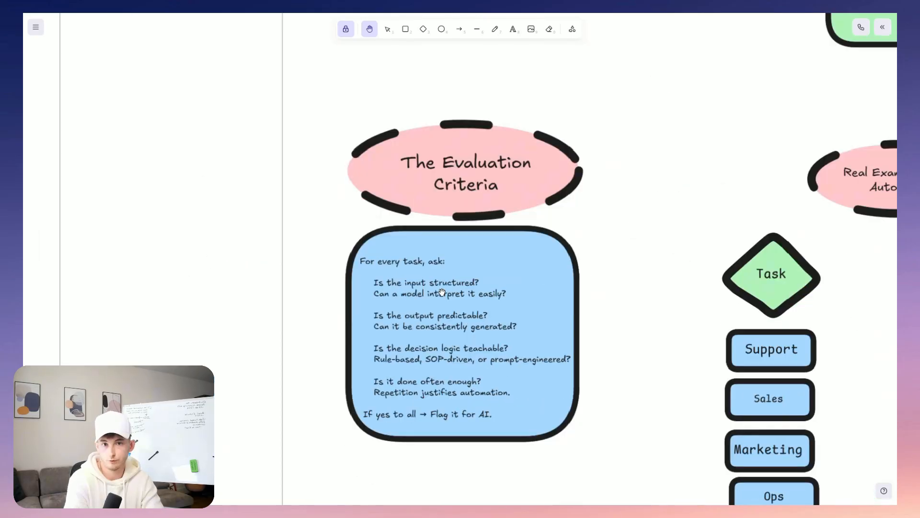
{"action": "scroll", "scroll_direction": "down", "scroll_amount": 3}
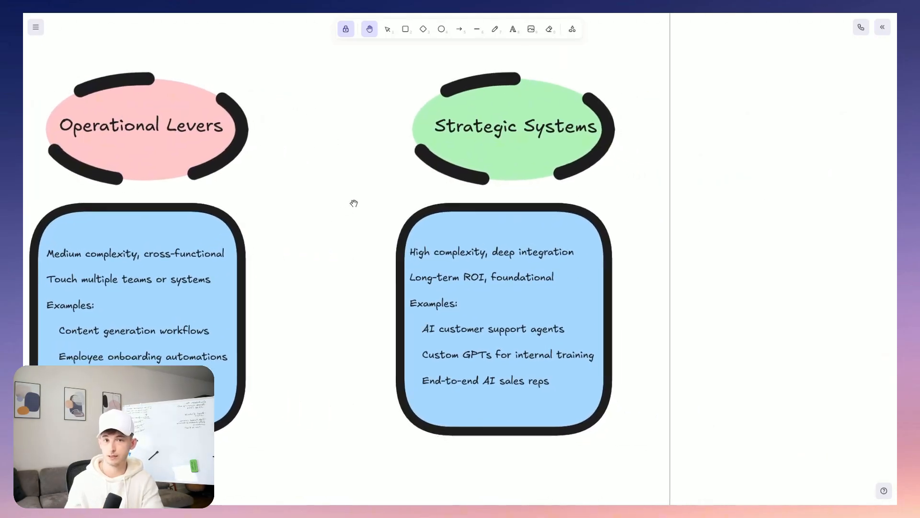
{"action": "mouse_move", "coordinate": [369, 203]}
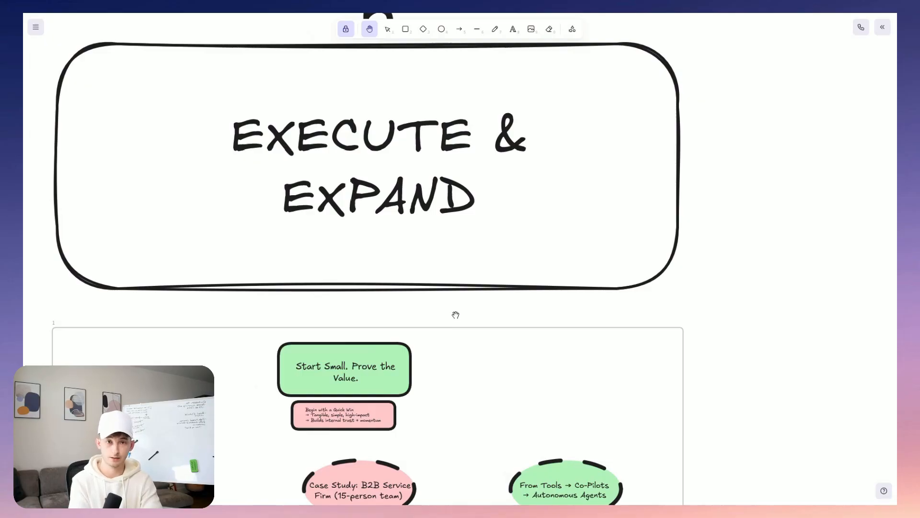
Switch to the Teachly tab and scroll the Agents to Scale course cards.
{"action": "scroll", "scroll_direction": "down", "scroll_amount": 3}
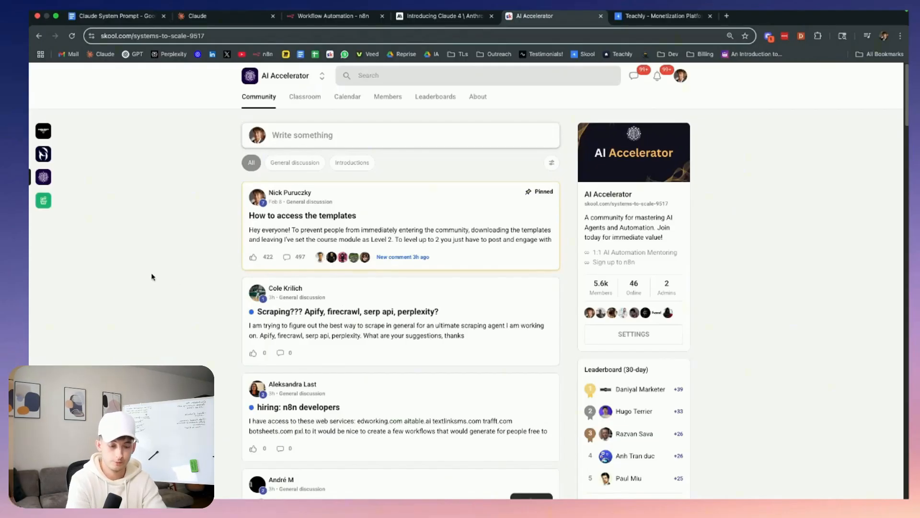
{"action": "left_click", "coordinate": [663, 16]}
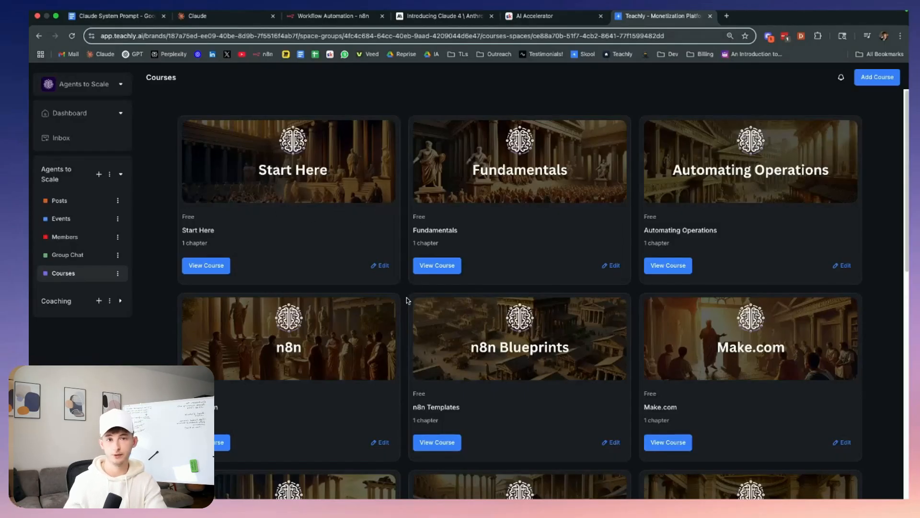
{"action": "scroll", "scroll_direction": "down", "scroll_amount": 3}
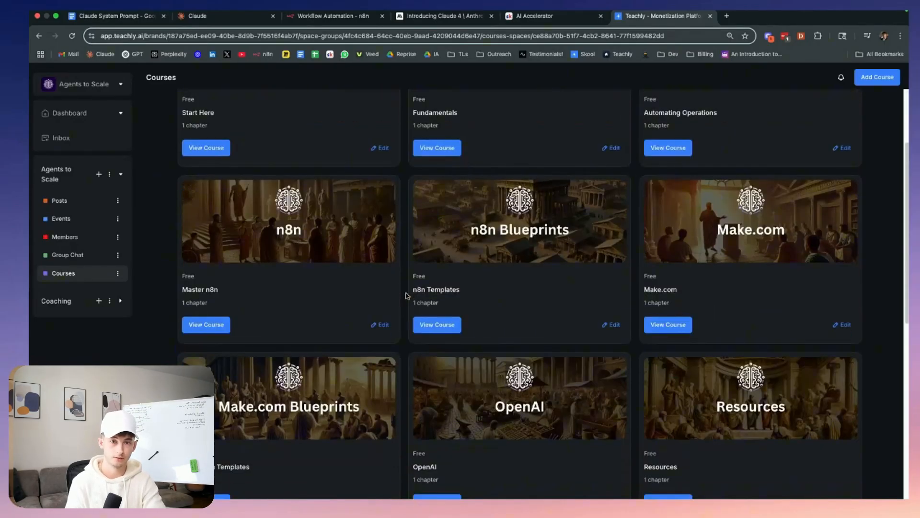